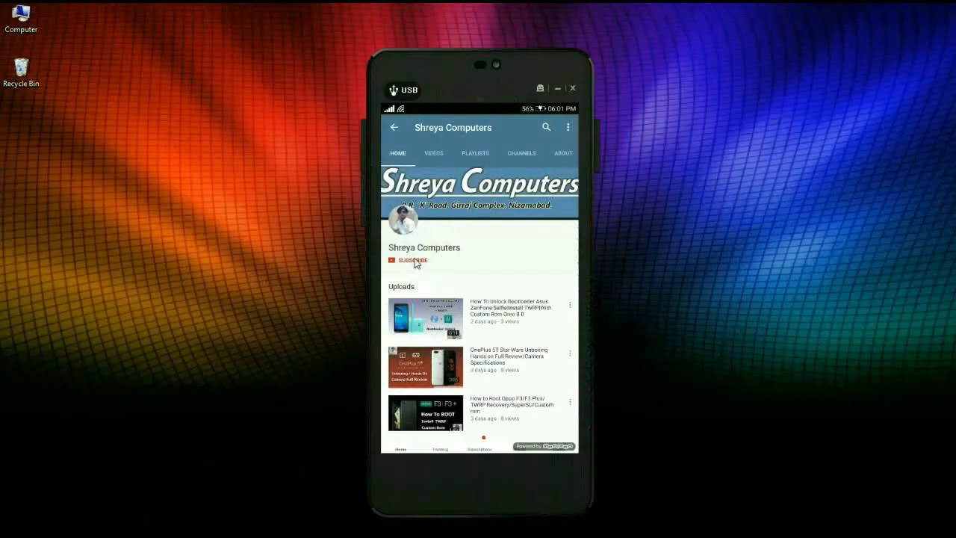
# Subscribe to the Shreya Computers YouTube channel.
pyautogui.click(411, 259)
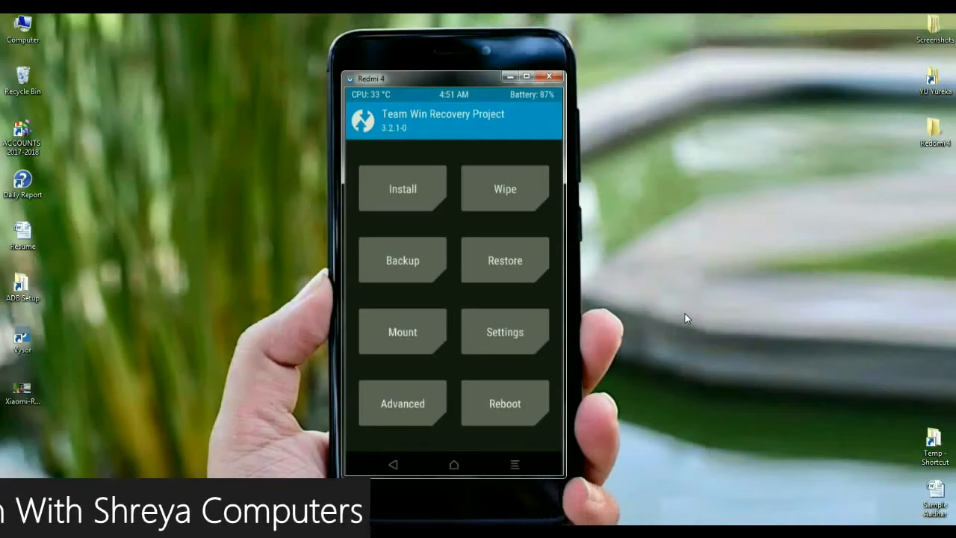
# Run a full TWRP backup (5549 MB), then go to the Wipe screen.
pyautogui.click(402, 260)
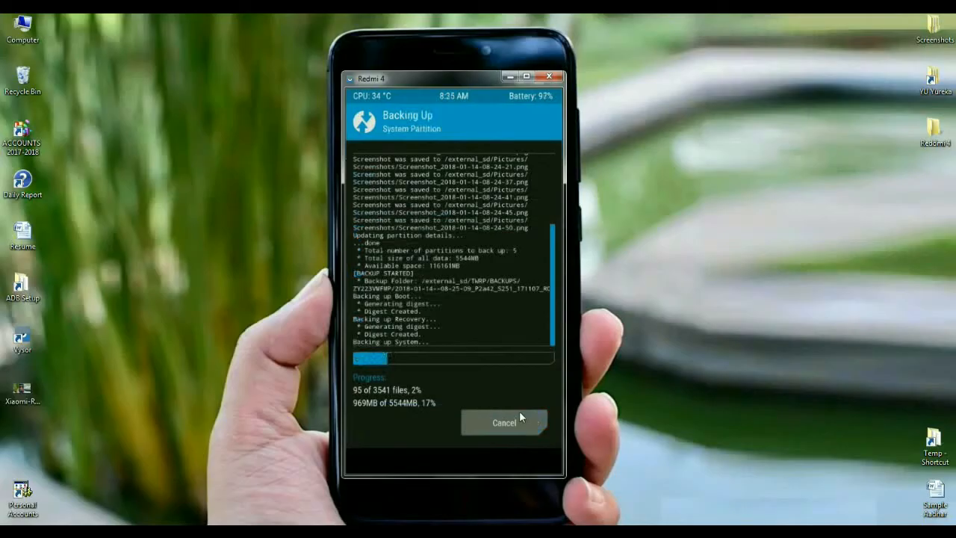
pyautogui.moveTo(530, 428)
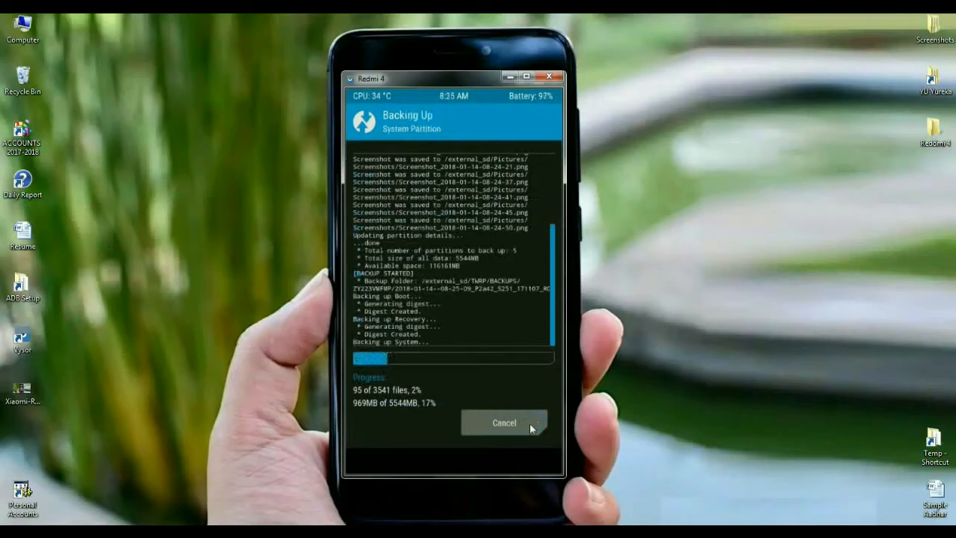
pyautogui.moveTo(514, 404)
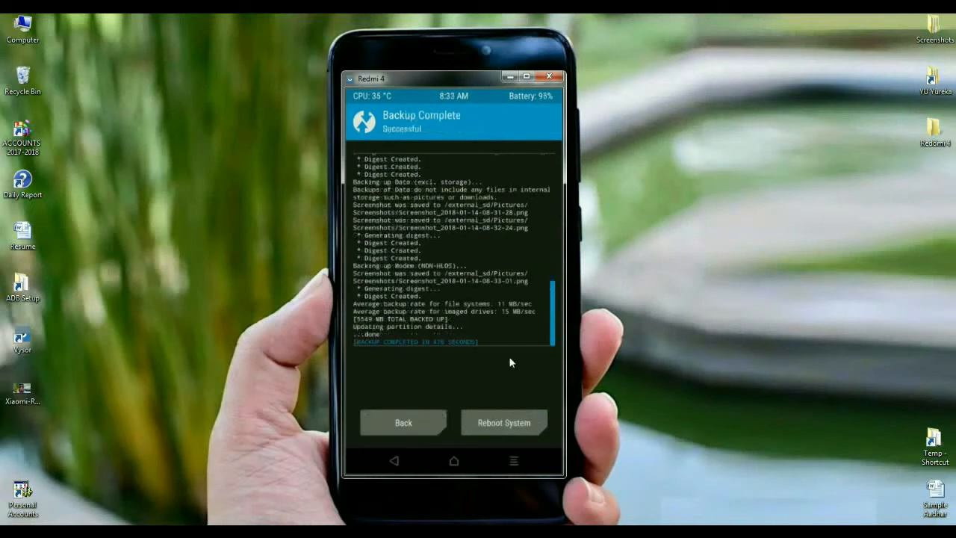
pyautogui.moveTo(525, 361)
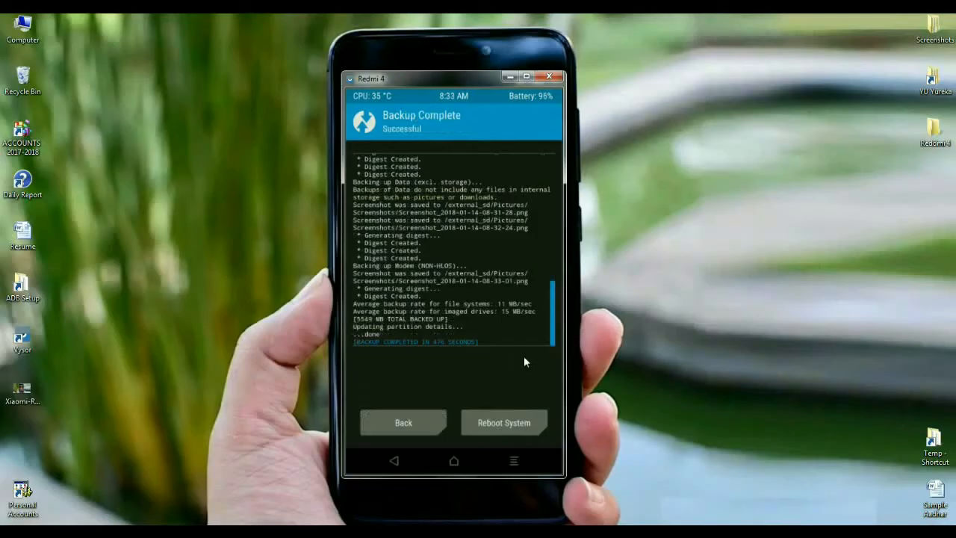
pyautogui.moveTo(392, 428)
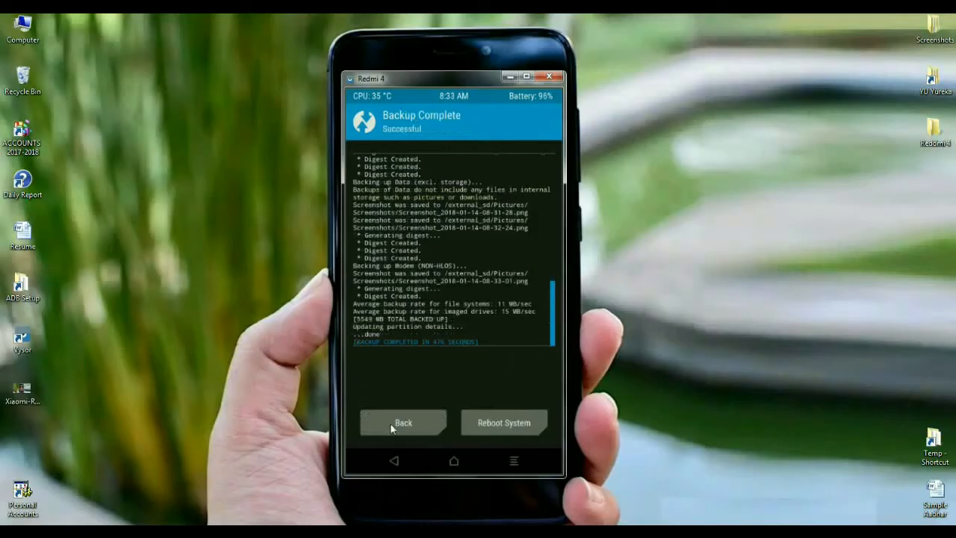
pyautogui.click(402, 422)
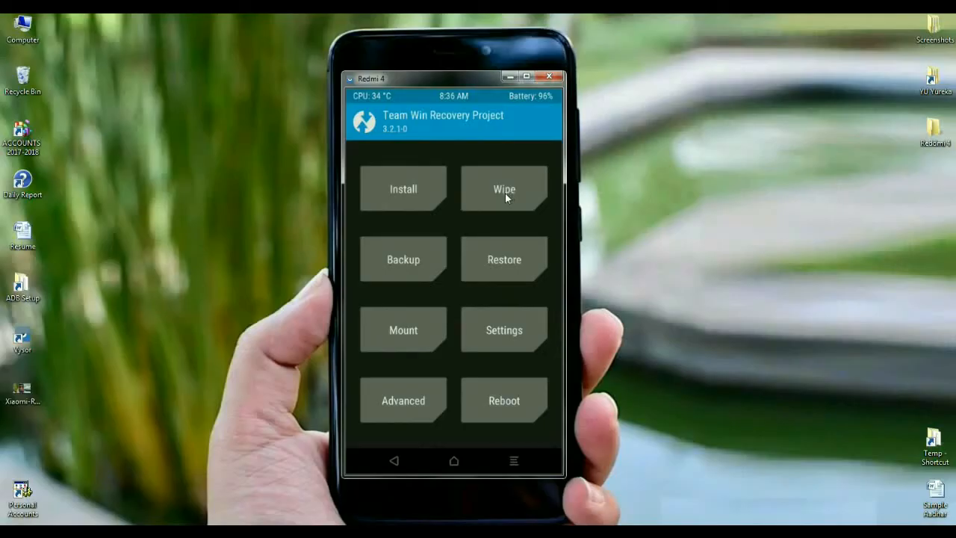
pyautogui.click(504, 188)
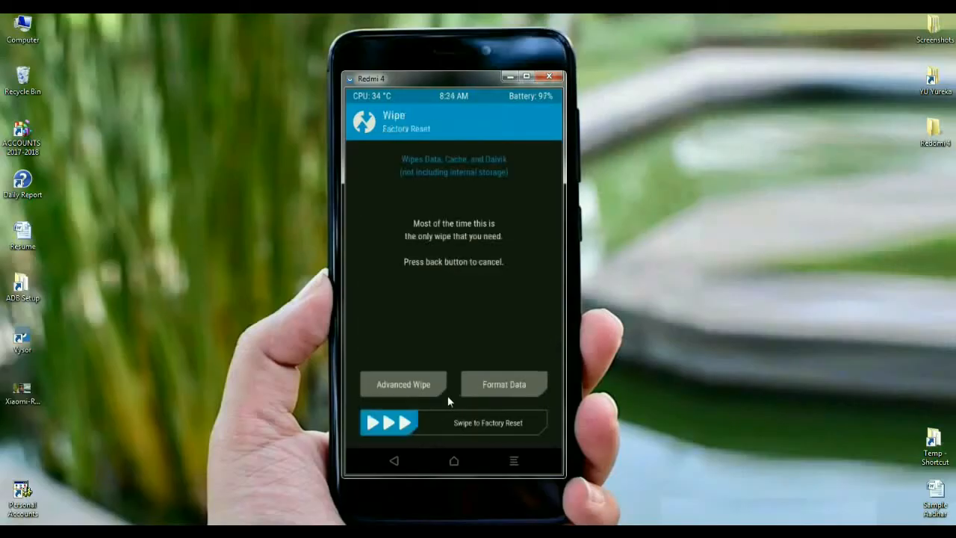
# Advanced-wipe Dalvik/ART Cache, System, Data and Cache, then return to the main menu.
pyautogui.click(402, 383)
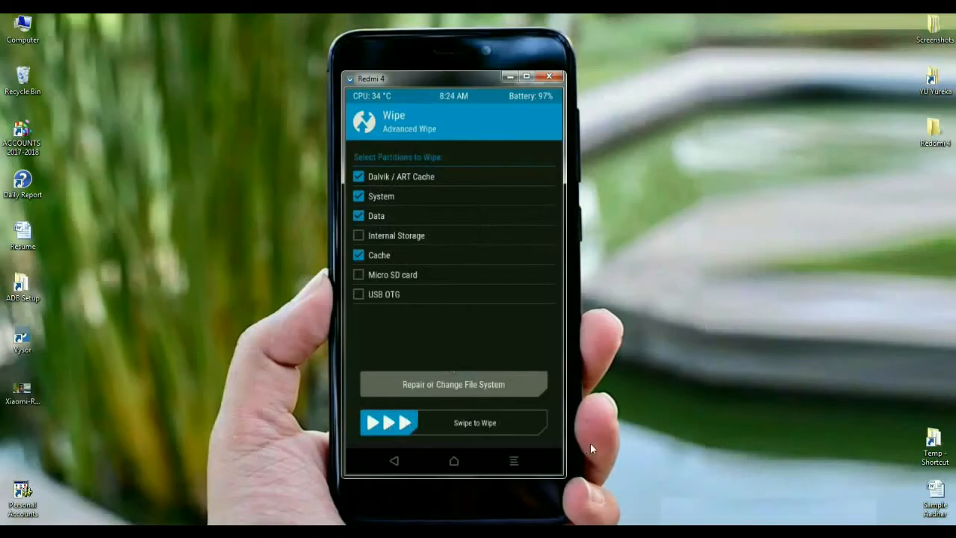
pyautogui.moveTo(388, 423); pyautogui.dragTo(467, 423)
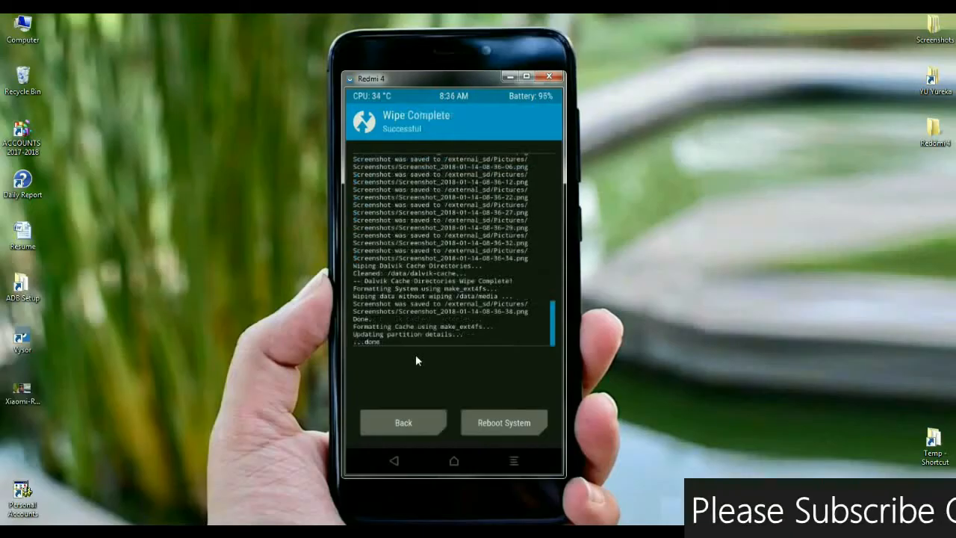
pyautogui.click(403, 422)
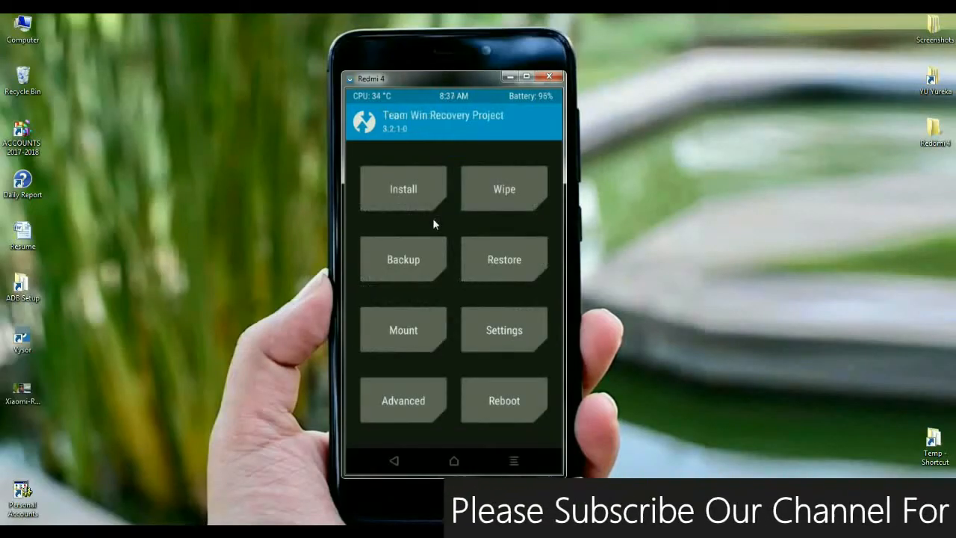
# Select the Validus-santoni-8.1 zip from /external_sd for installation.
pyautogui.click(403, 188)
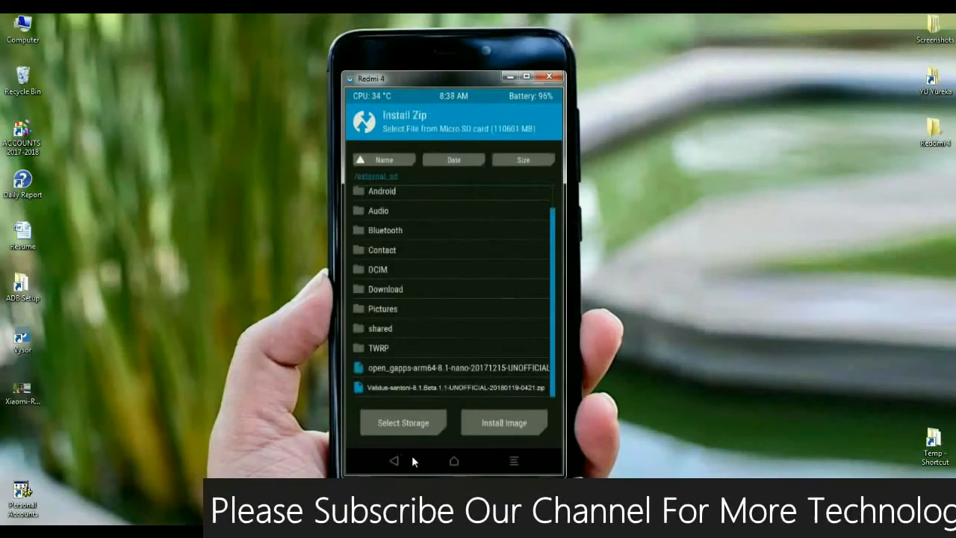
pyautogui.click(454, 386)
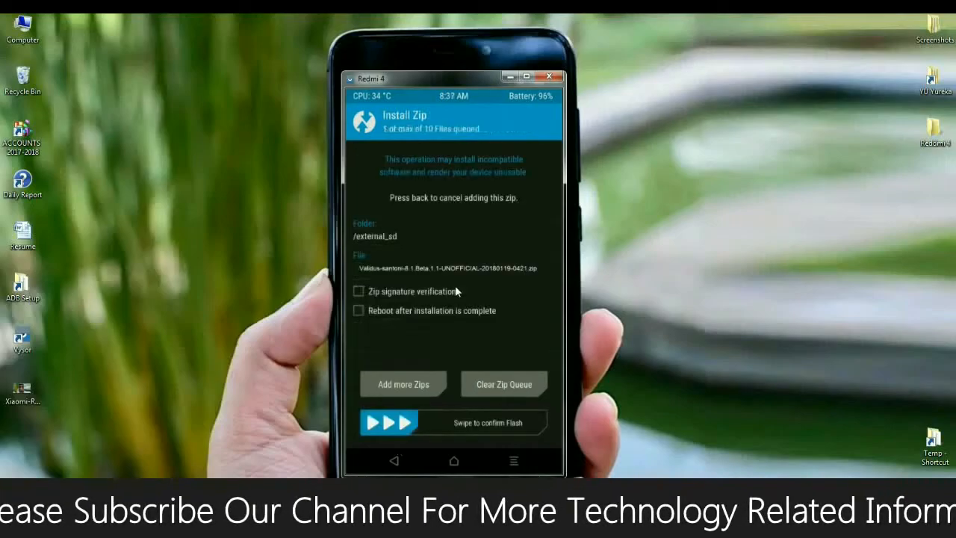
pyautogui.moveTo(555, 445)
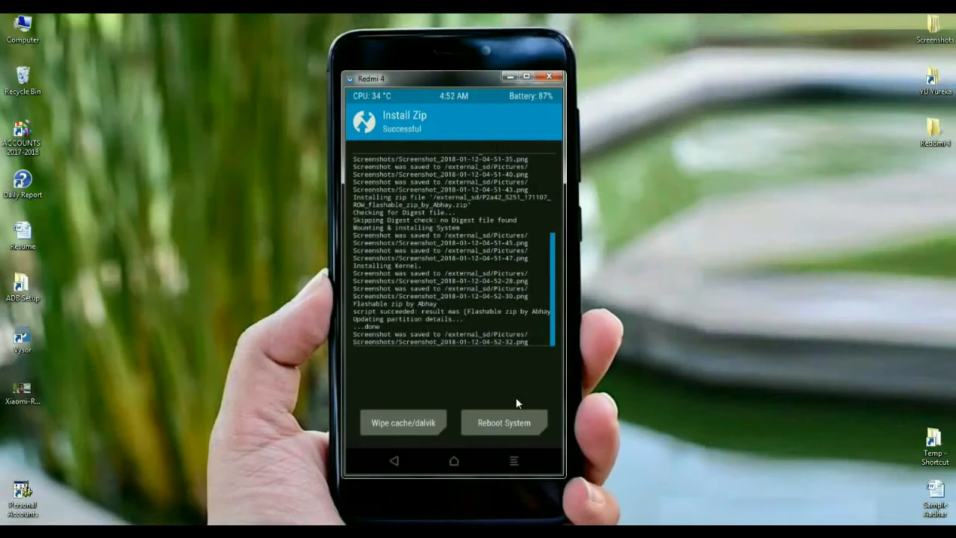
pyautogui.moveTo(389, 424)
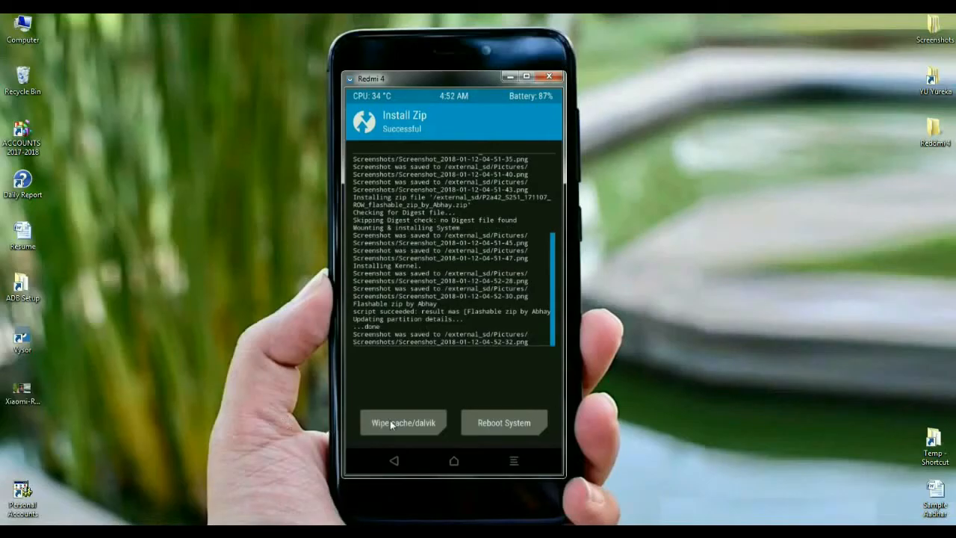
# Wipe cache and Dalvik cache after the ROM flash succeeds.
pyautogui.click(401, 422)
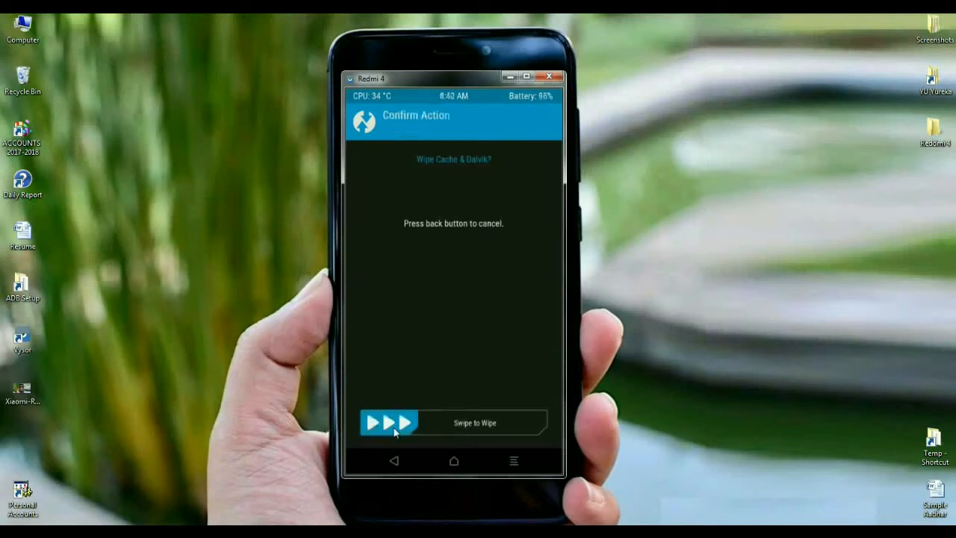
pyautogui.moveTo(388, 422); pyautogui.dragTo(523, 423)
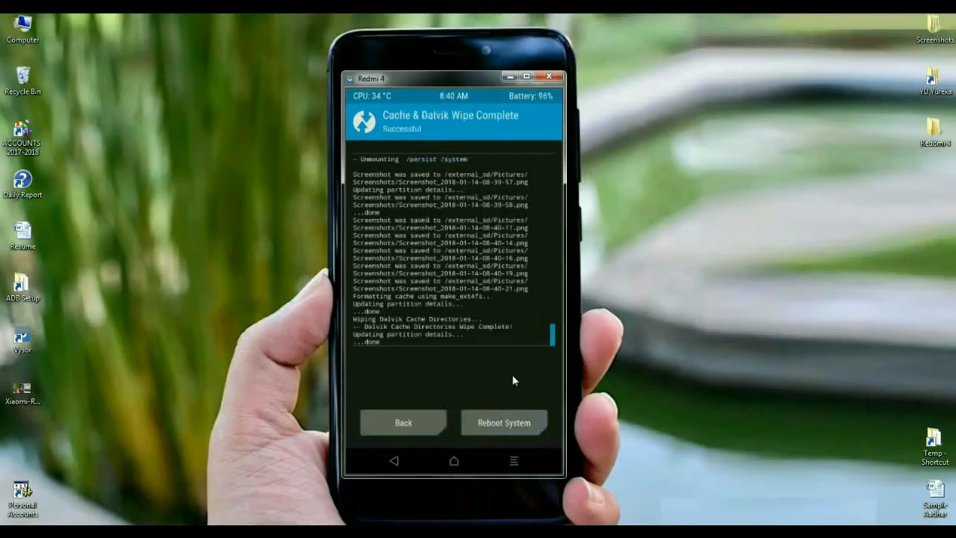
pyautogui.moveTo(501, 360)
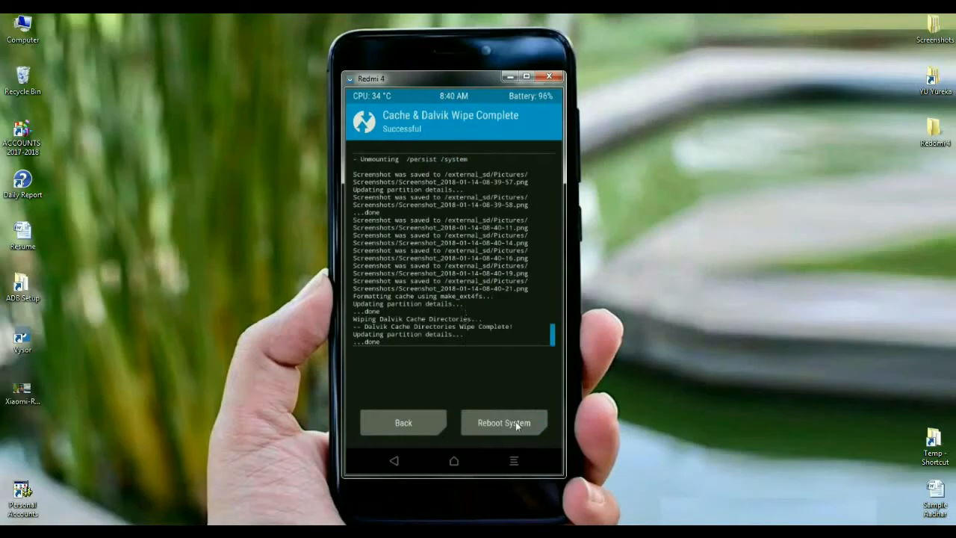
# Reboot into the new ROM and view Storage usage (8.43 GB of 32 GB).
pyautogui.click(503, 422)
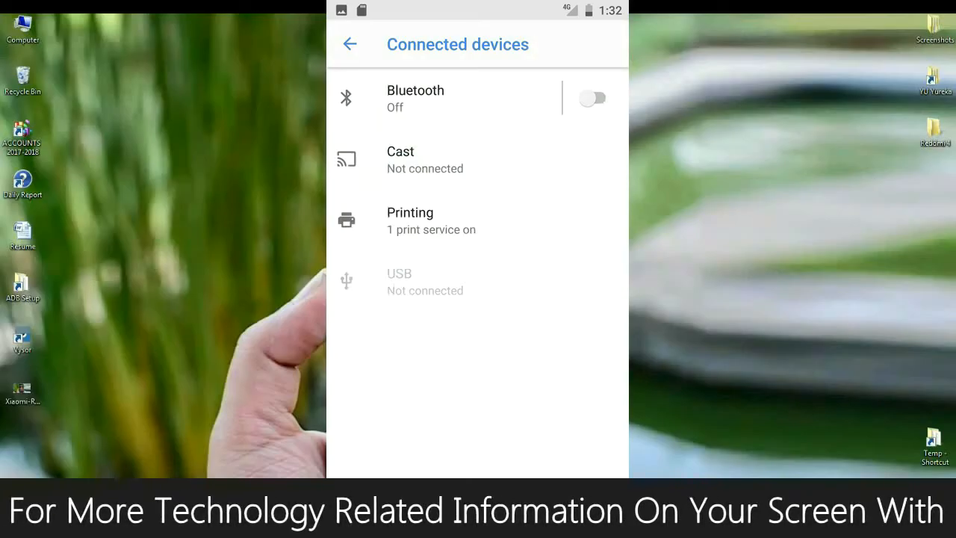
pyautogui.click(350, 44)
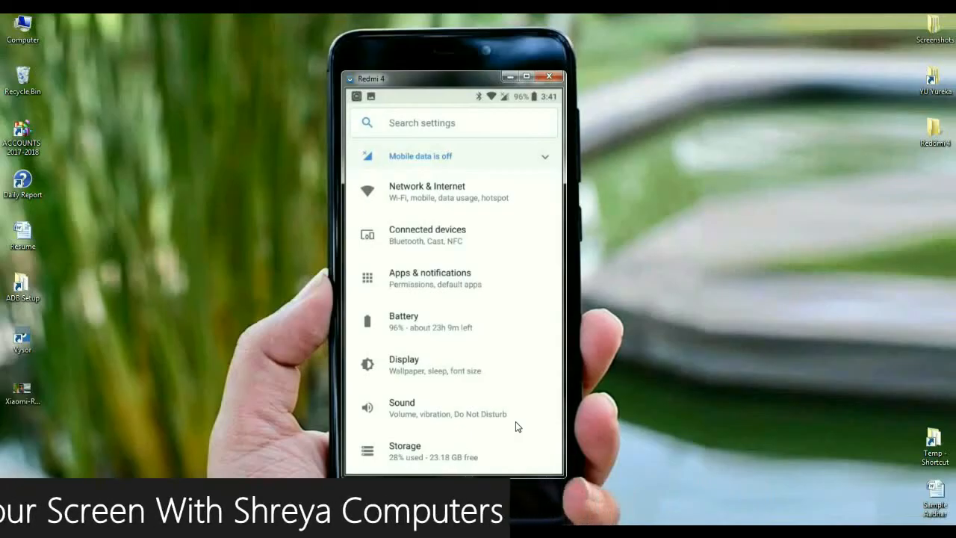
pyautogui.click(405, 446)
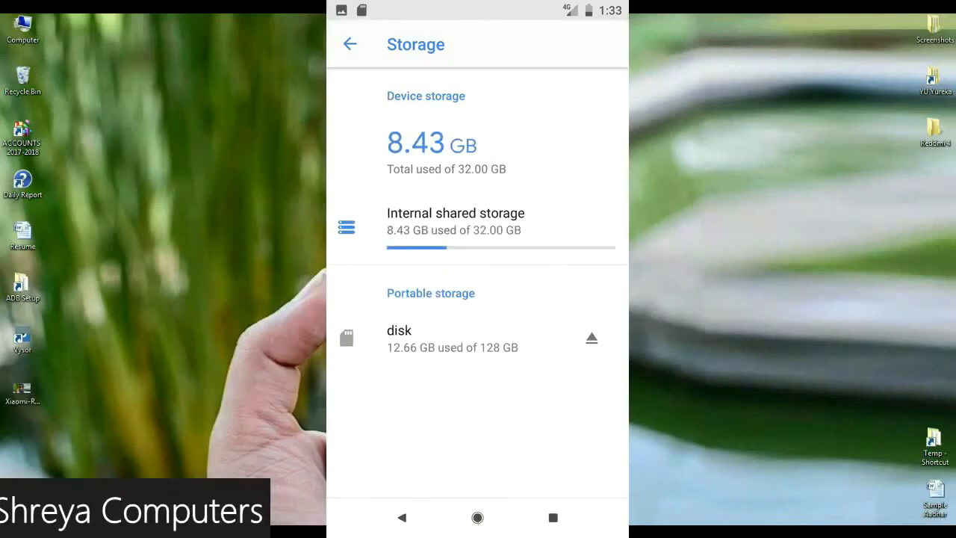